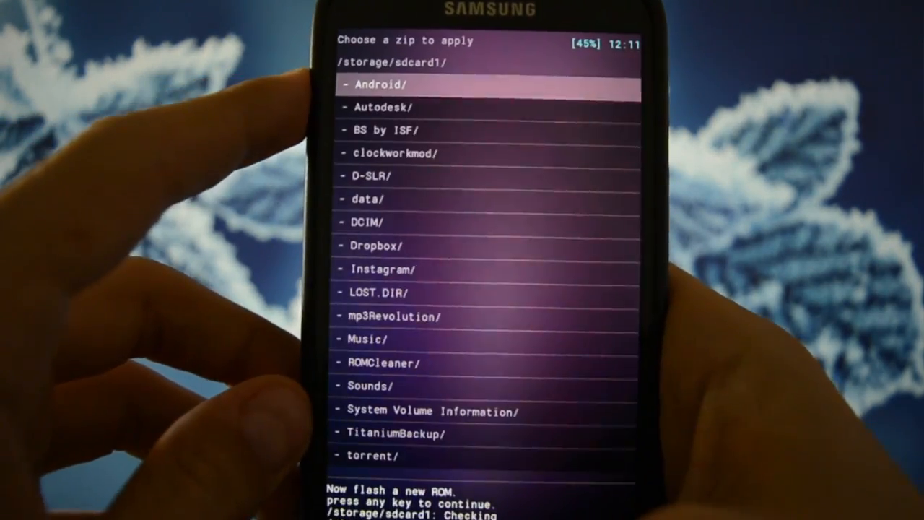
scroll("down", 3)
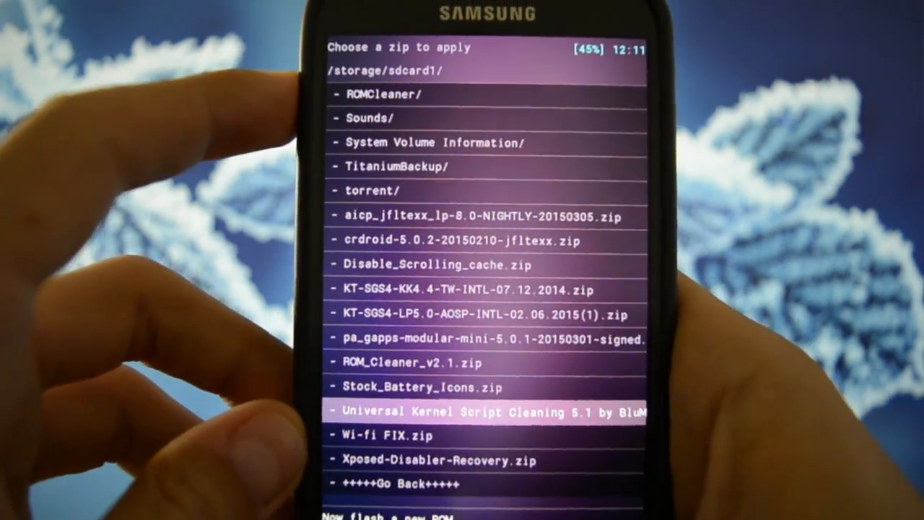